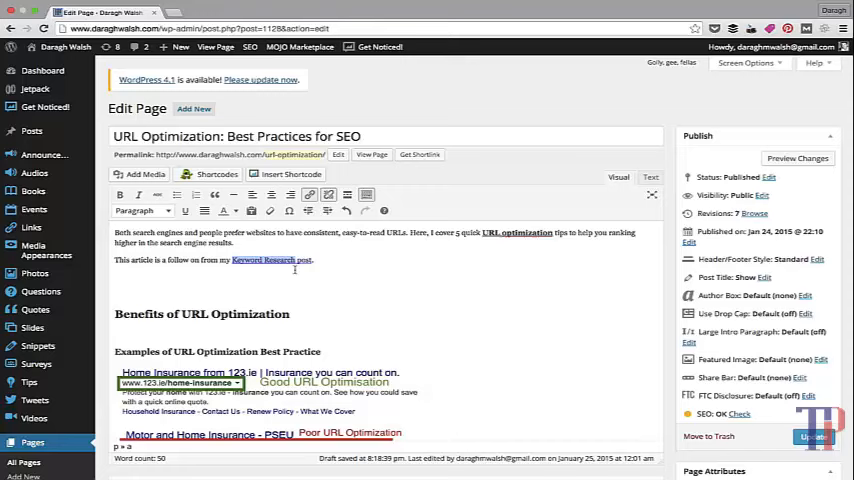
# Open the link dialog for 'Keyword Research post' in the opening paragraph
pyautogui.click(309, 195)
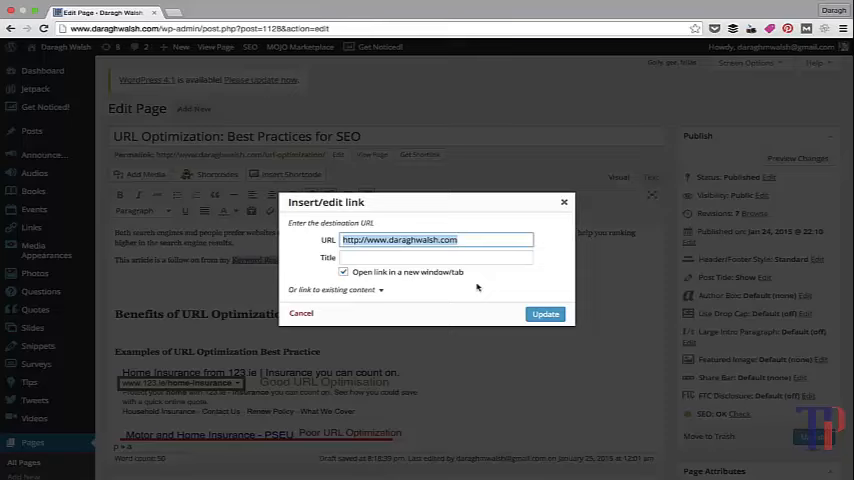
pyautogui.click(545, 313)
pyautogui.write('Matt Cutts gives a definitive answer on whether underscores vs. dashes in URLs are best for SEO.')
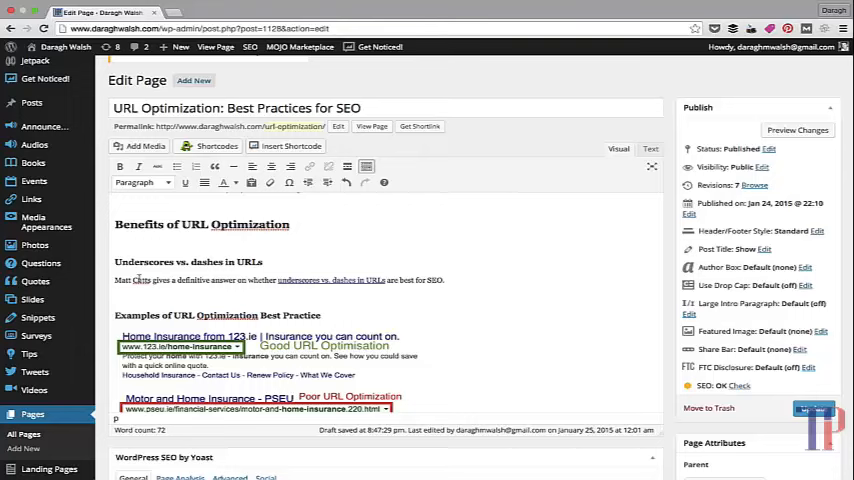
pyautogui.moveTo(303, 268)
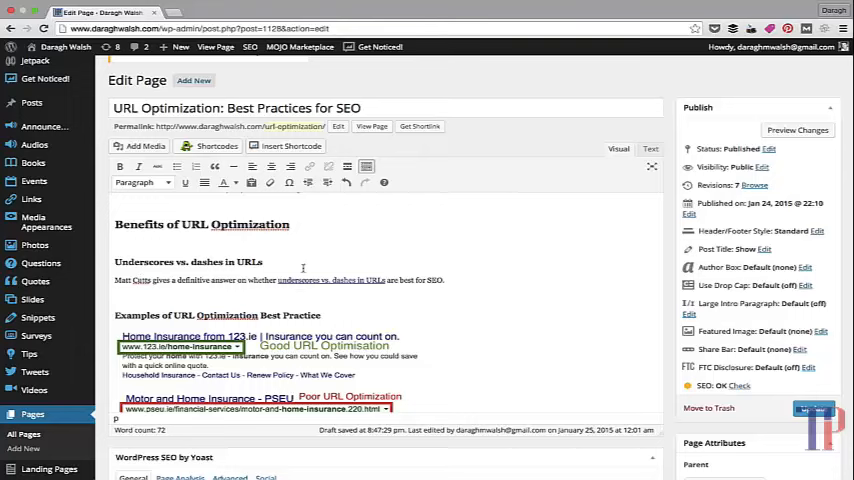